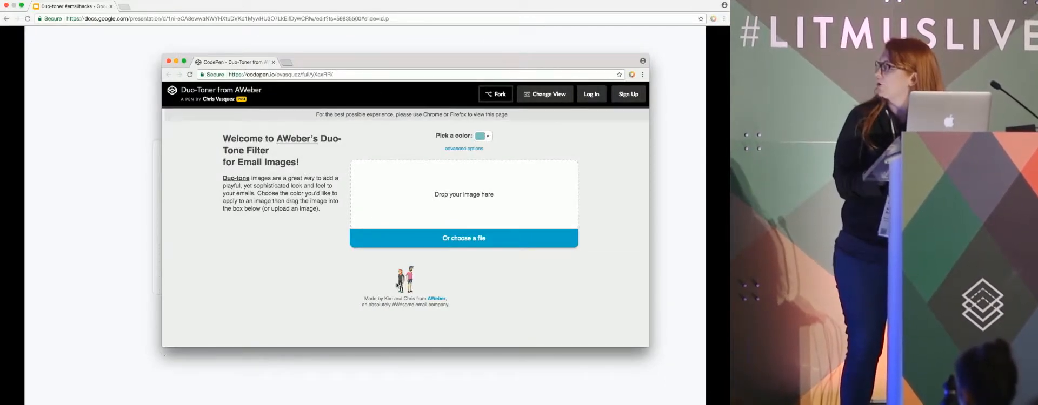
# Step: Drop the conference image into the Duo-Toner upload box
pyautogui.moveTo(405, 279); pyautogui.dragTo(463, 192)
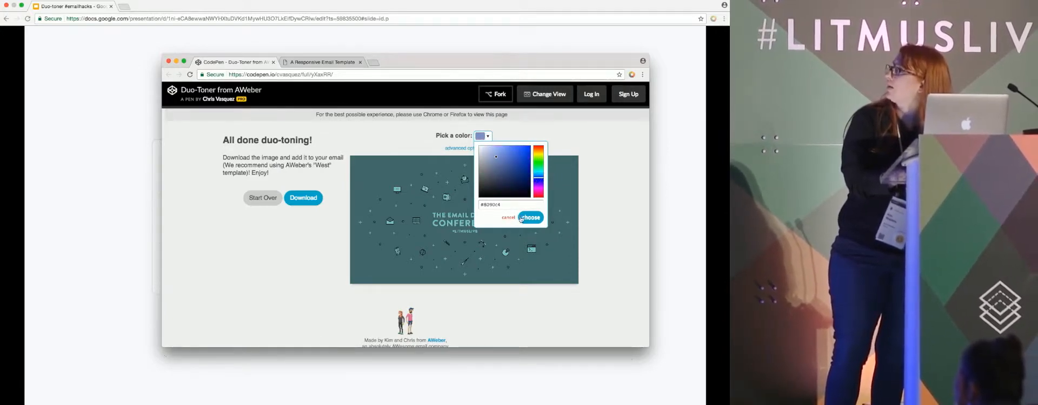
# Step: Apply the light blue tone and reveal the blend mode options under advanced options
pyautogui.click(529, 217)
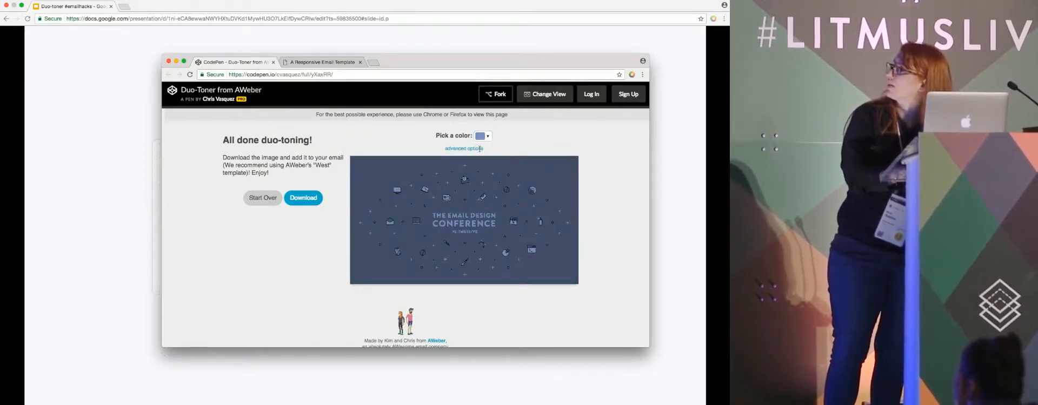
pyautogui.click(463, 148)
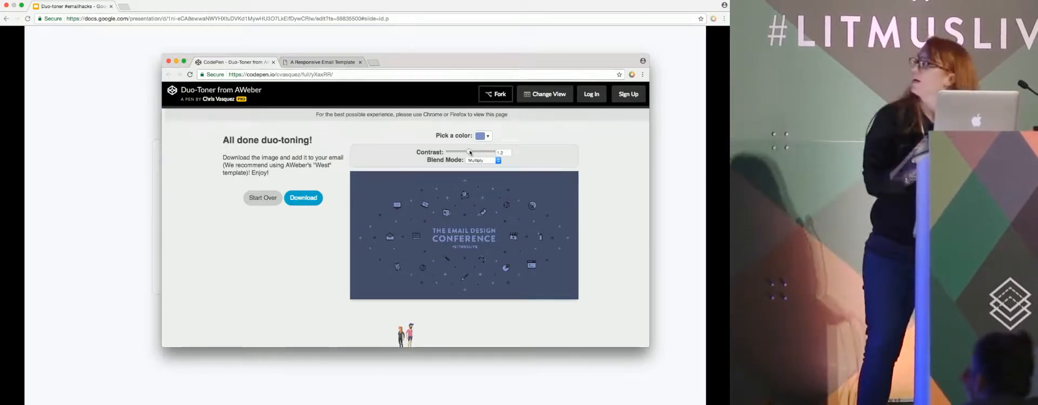
pyautogui.click(483, 161)
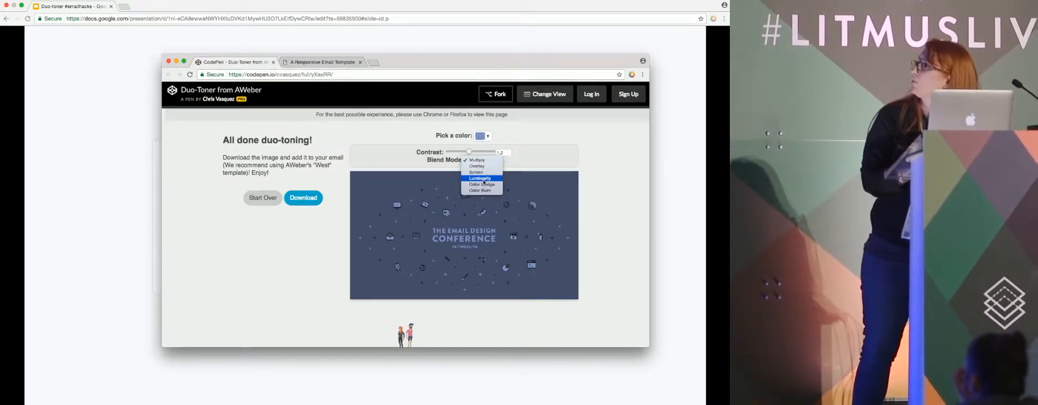
# Step: Switch the blend mode to Luminosity and download the image as duotone.png
pyautogui.click(477, 159)
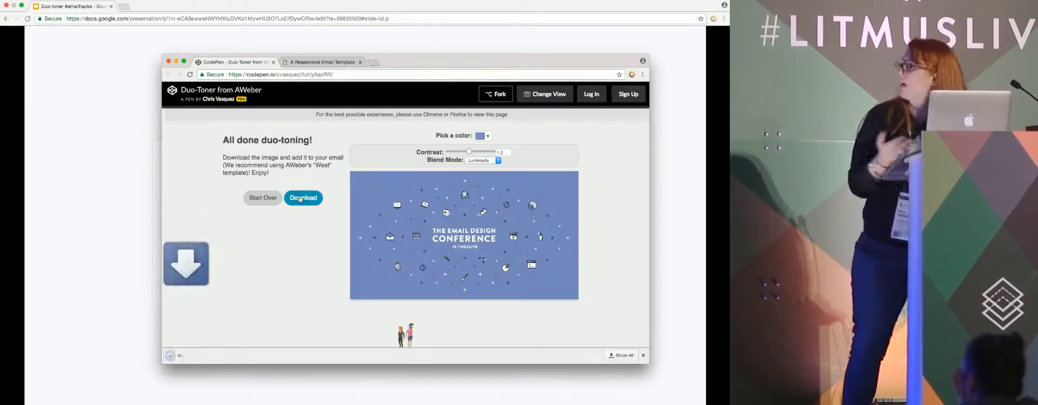
pyautogui.click(303, 197)
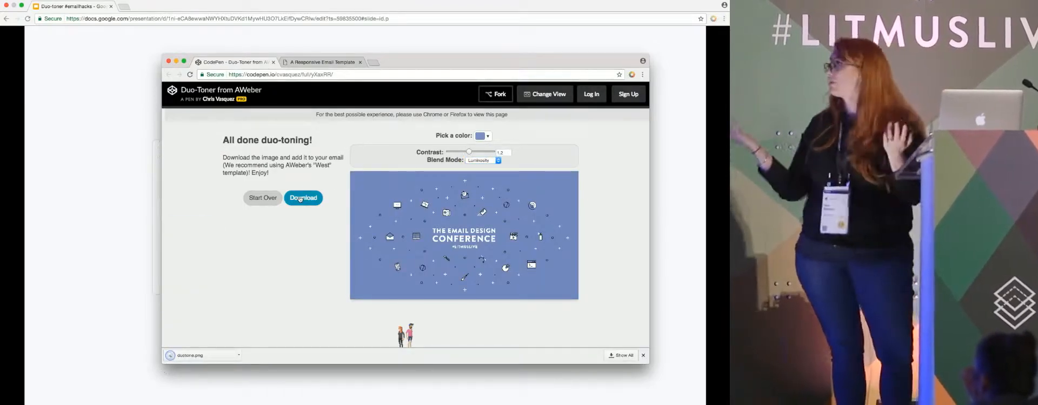